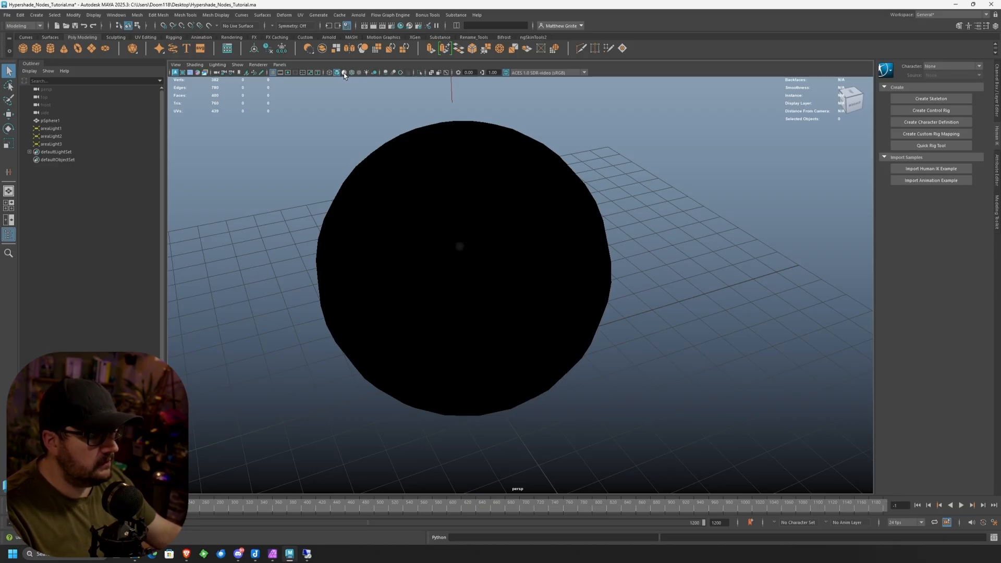
- Turn on wireframe-on-shaded for the sphere and switch to the Substance shelf
{"action": "left_click", "coordinate": [343, 72]}
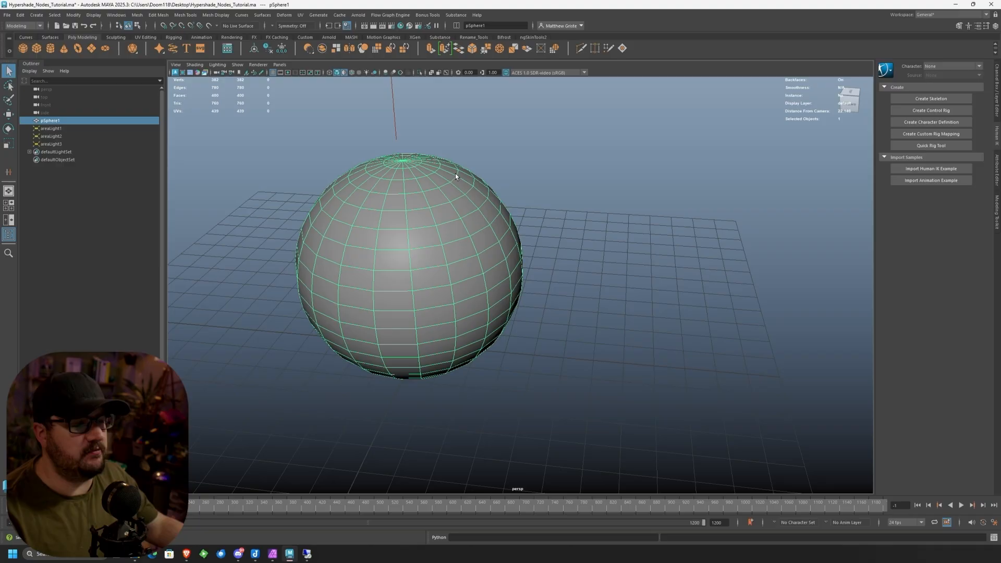
{"action": "mouse_move", "coordinate": [197, 263]}
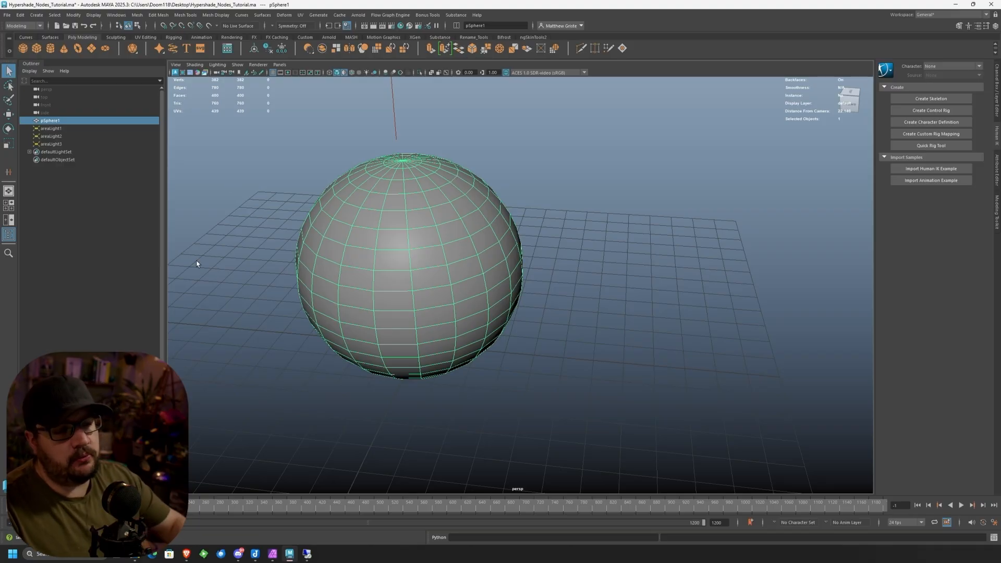
{"action": "mouse_move", "coordinate": [146, 40]}
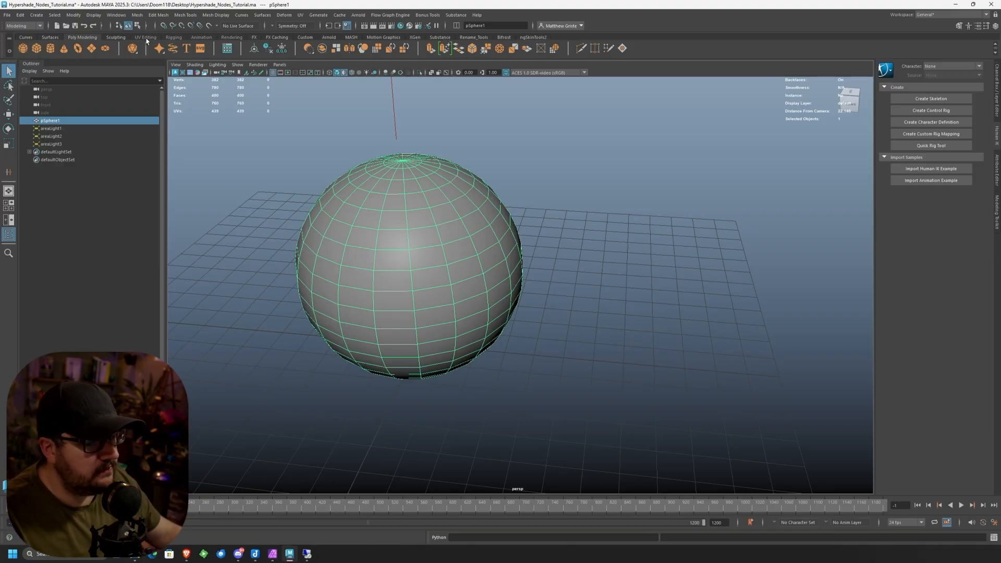
{"action": "left_click", "coordinate": [439, 36]}
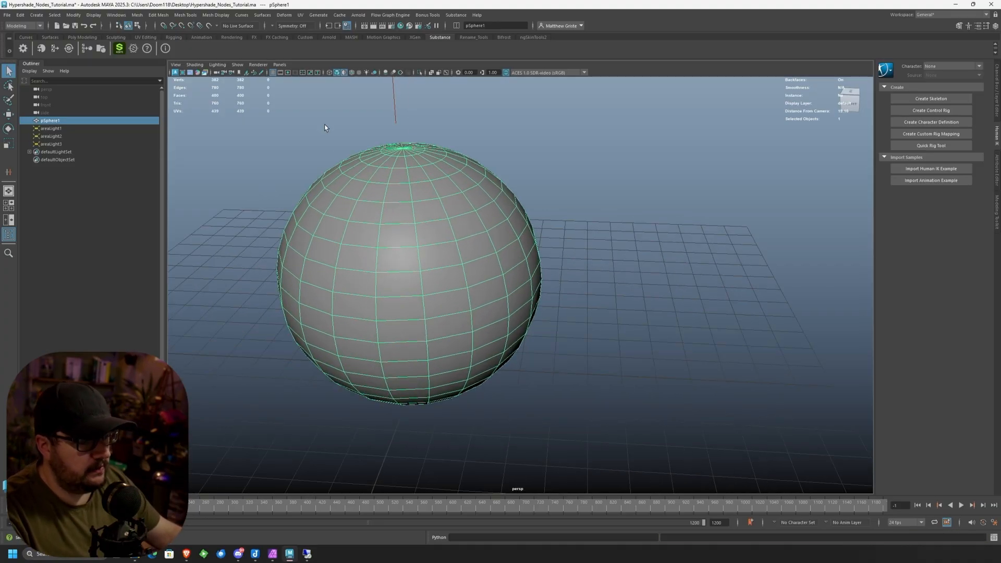
- Switch the viewport renderer to Arnold and select areaLight1 in the Outliner
{"action": "left_click", "coordinate": [279, 65]}
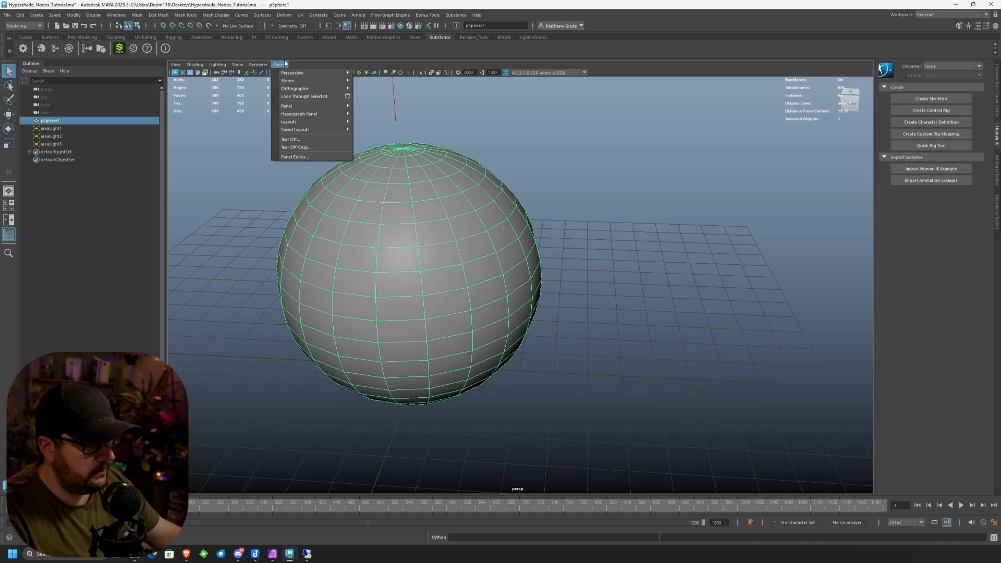
{"action": "left_click", "coordinate": [535, 142]}
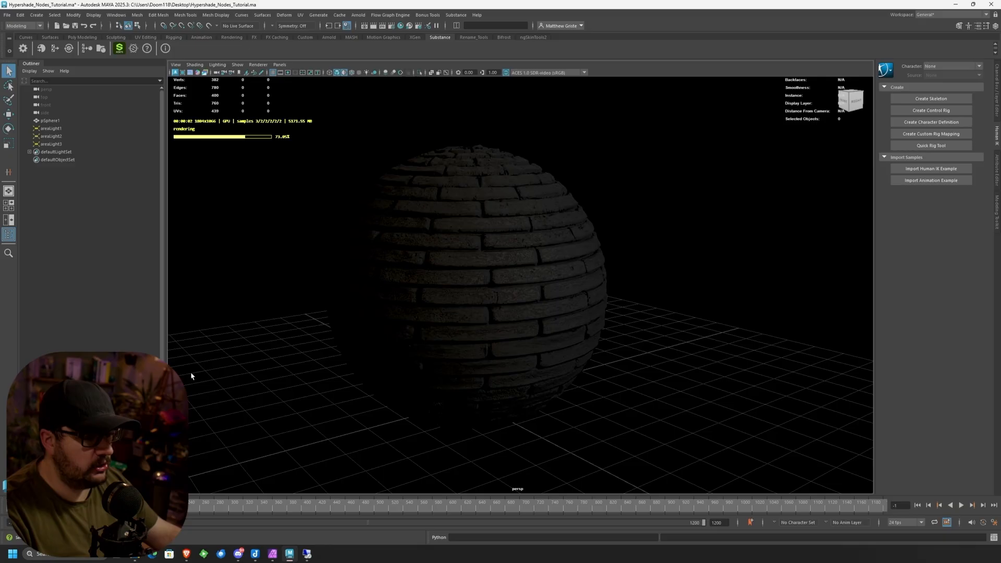
{"action": "left_click", "coordinate": [50, 128]}
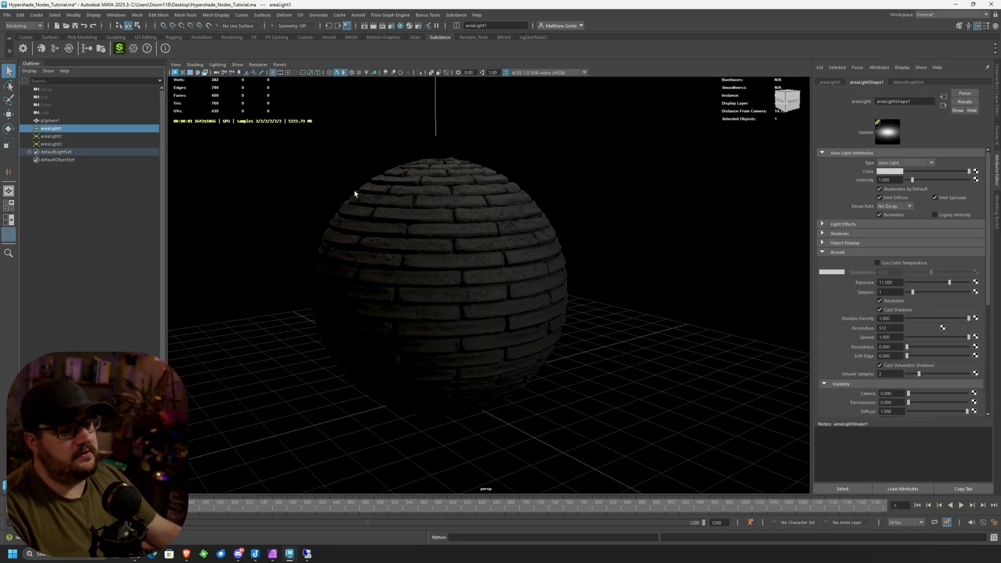
{"action": "mouse_move", "coordinate": [681, 239]}
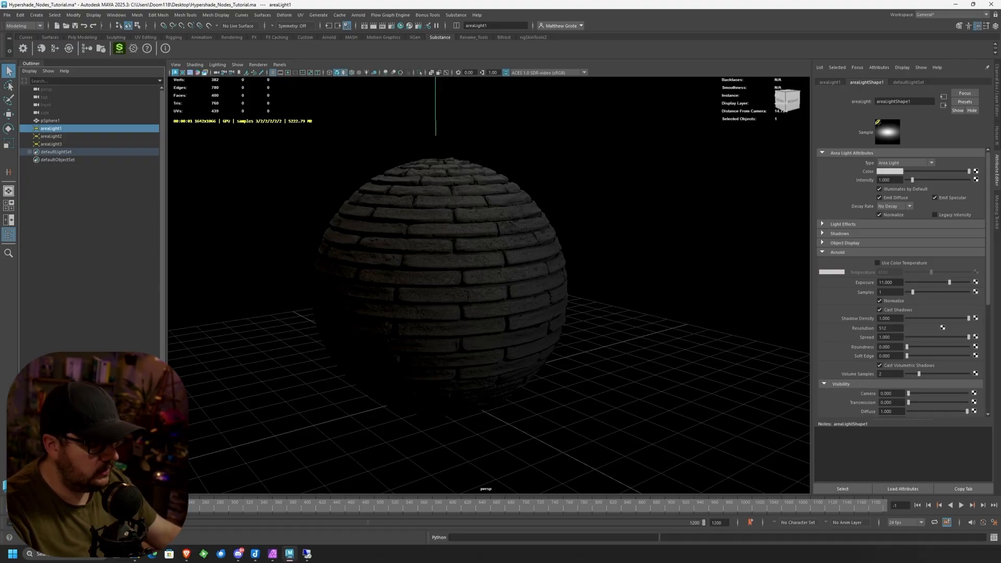
{"action": "mouse_move", "coordinate": [158, 15]}
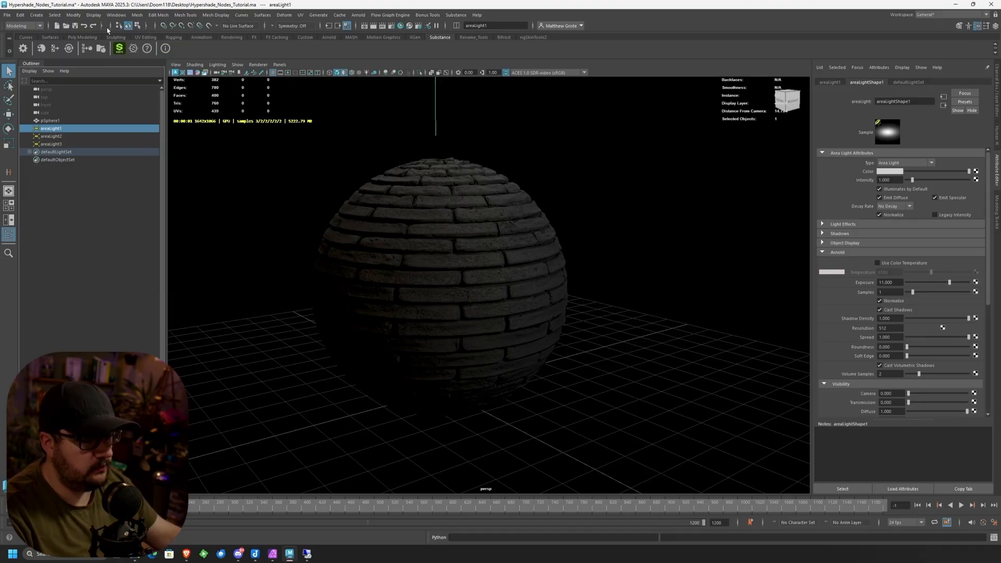
- Open Hypershade from Windows > Rendering Editors
{"action": "left_click", "coordinate": [116, 15]}
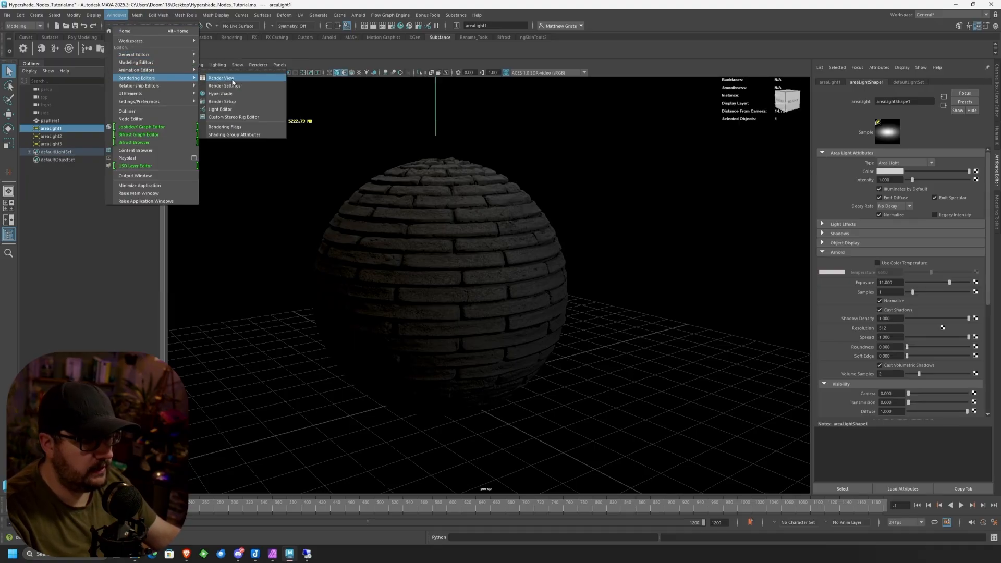
{"action": "left_click", "coordinate": [220, 93]}
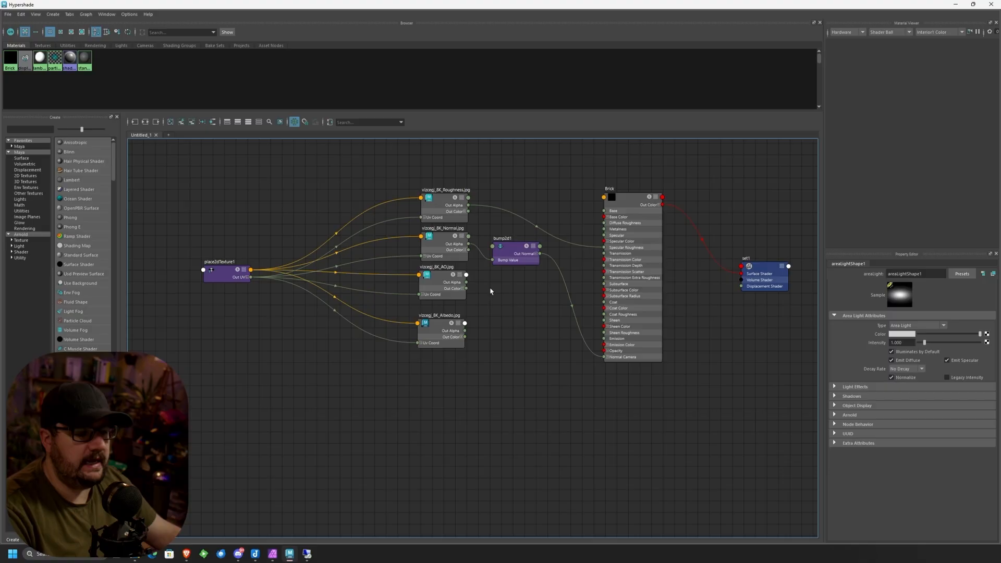
{"action": "mouse_move", "coordinate": [481, 297]}
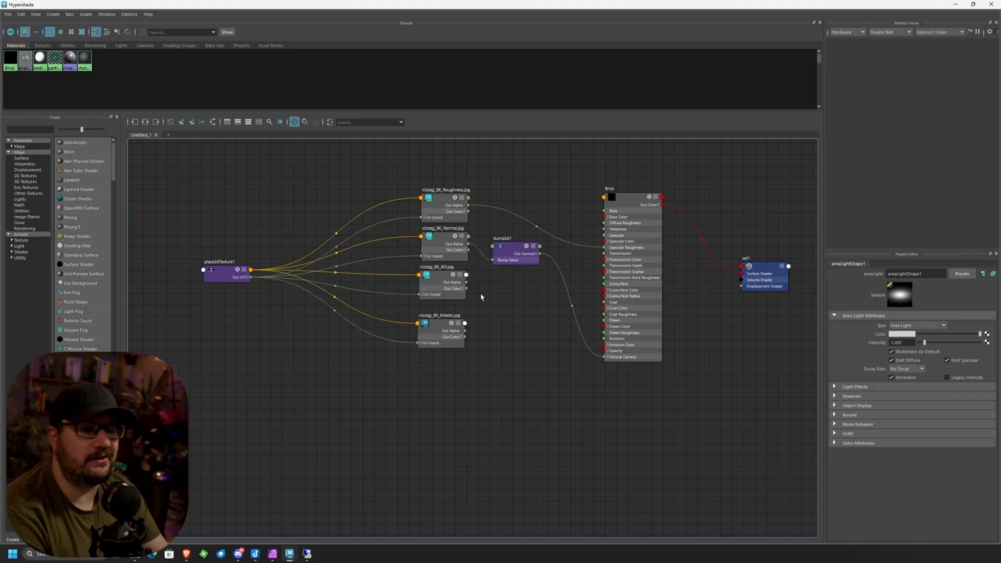
- Reposition the AO and Albedo file nodes and create a multiplyDivide node via 'mul' search
{"action": "left_click", "coordinate": [439, 322]}
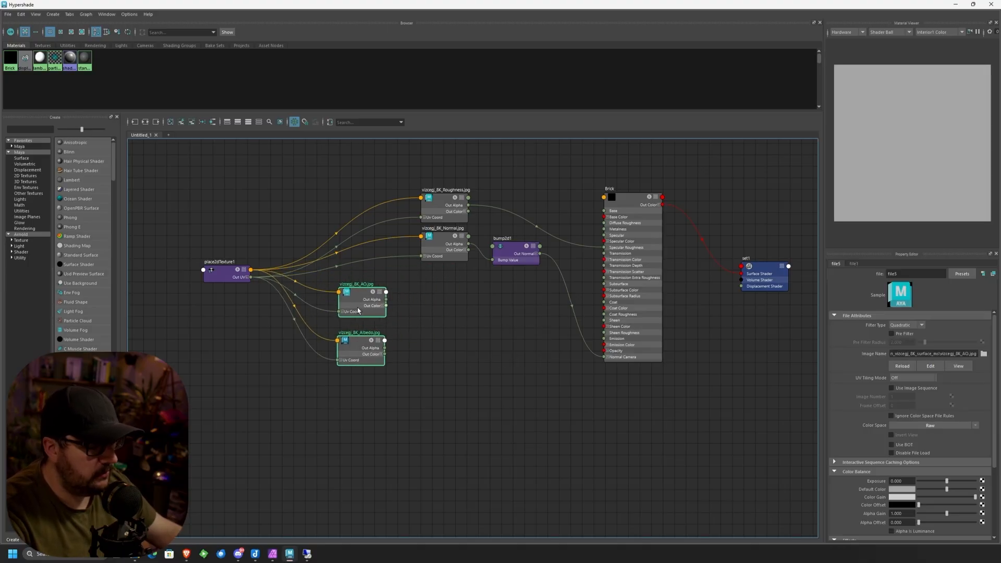
{"action": "left_click", "coordinate": [359, 350]}
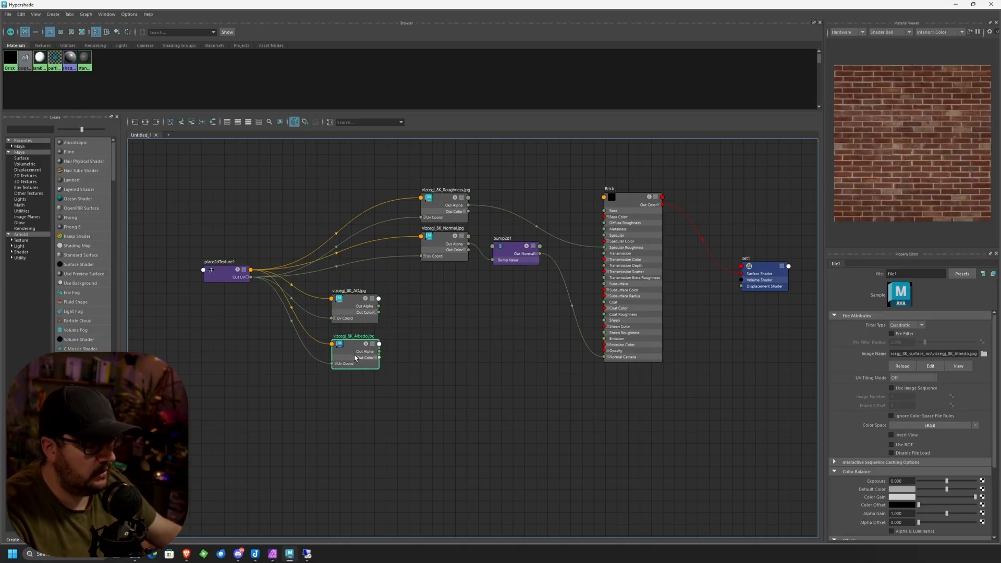
{"action": "left_click", "coordinate": [421, 320]}
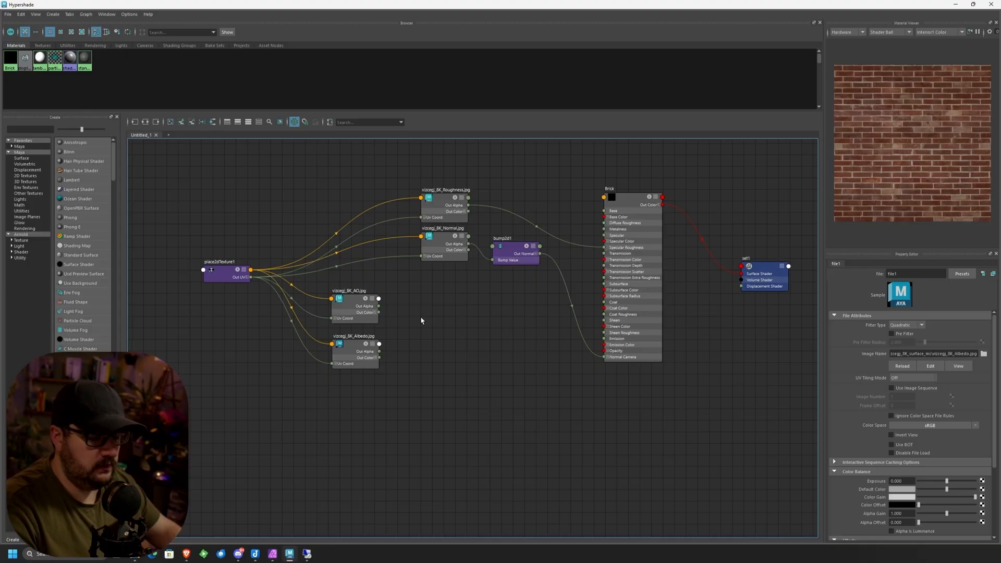
{"action": "type", "text": "mul"}
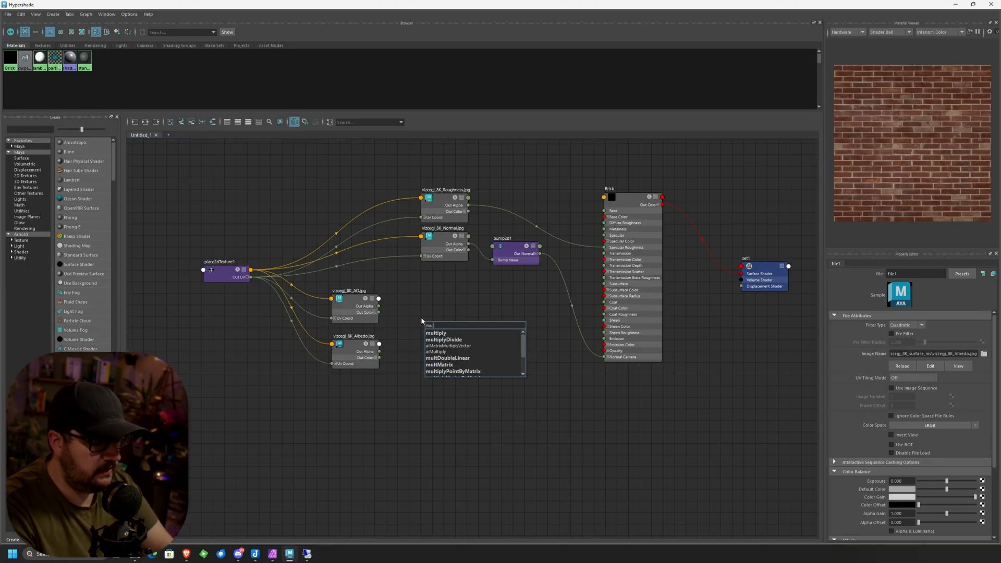
{"action": "left_click", "coordinate": [444, 339]}
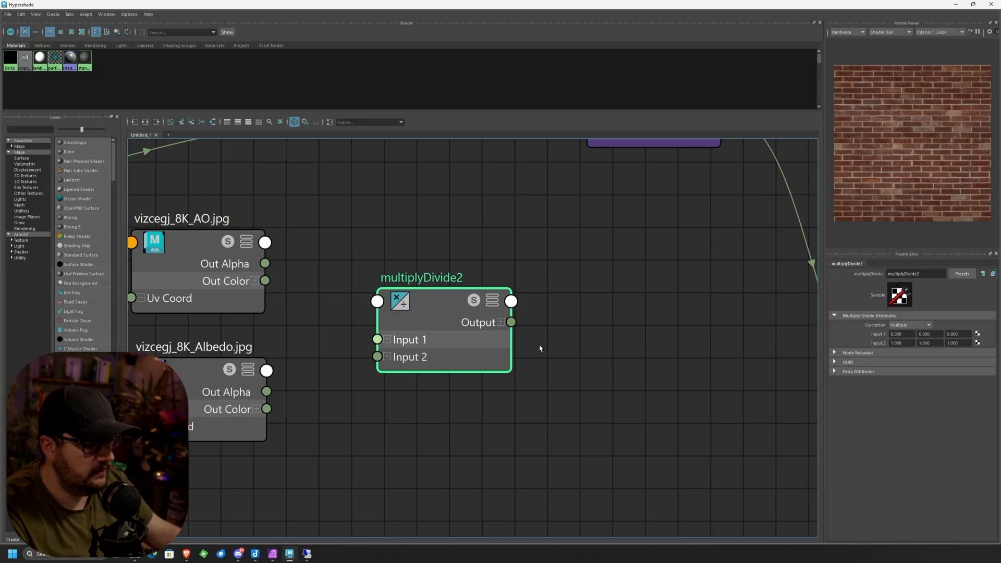
{"action": "mouse_move", "coordinate": [434, 278]}
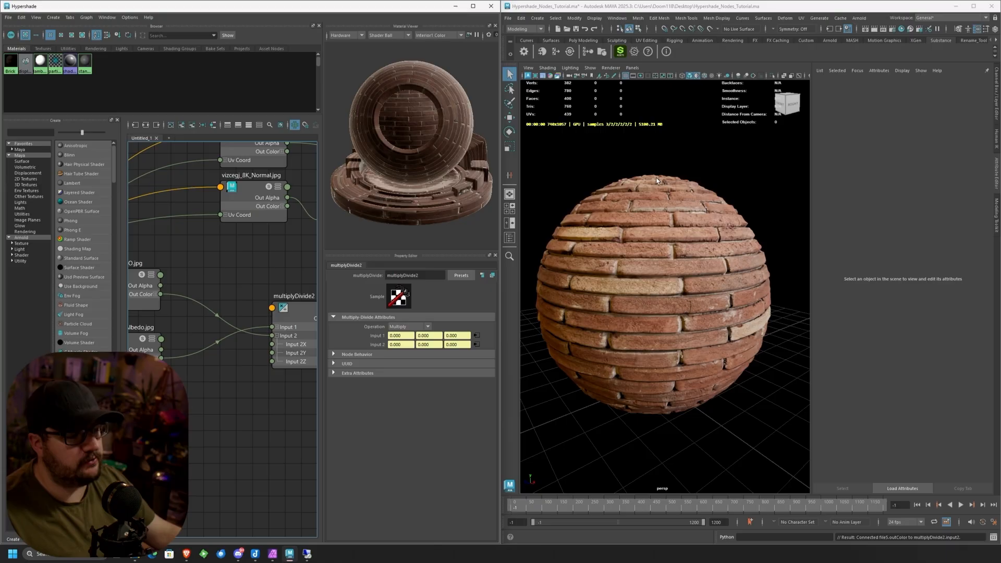
{"action": "mouse_move", "coordinate": [656, 181]}
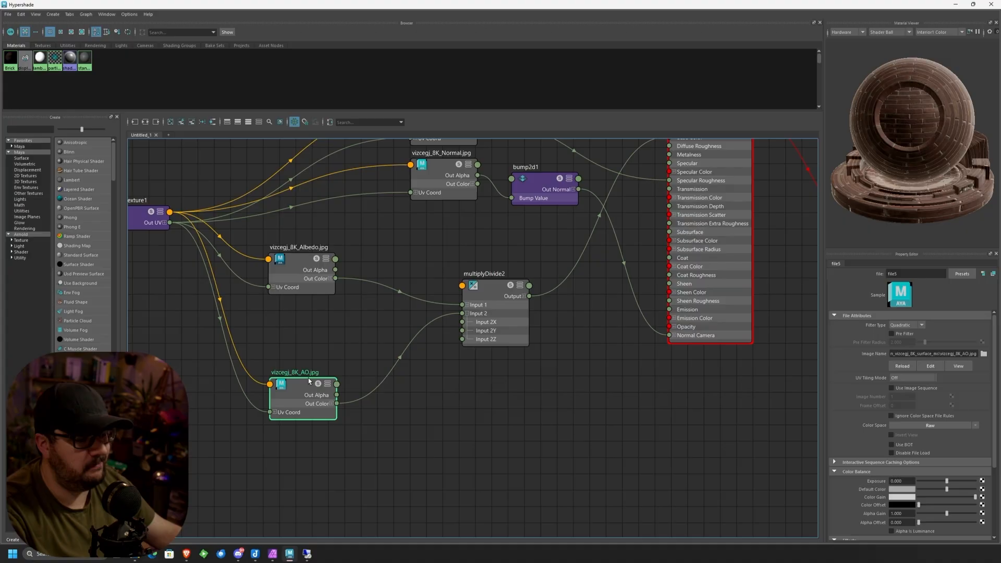
{"action": "mouse_move", "coordinate": [308, 384]}
{"action": "type", "text": "aicol"}
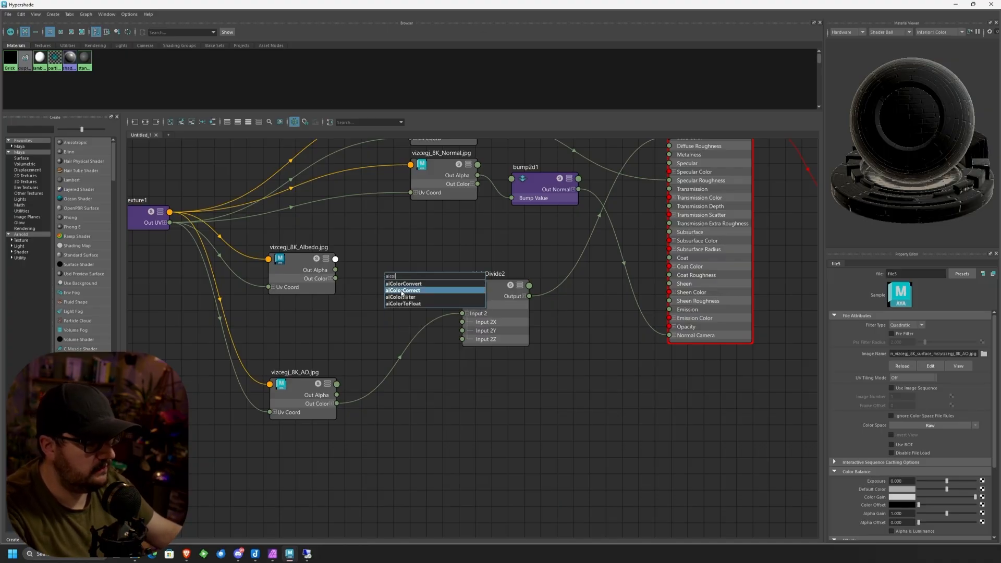
- Create an aiColorCorrect node and select the Albedo file node
{"action": "left_click", "coordinate": [402, 290]}
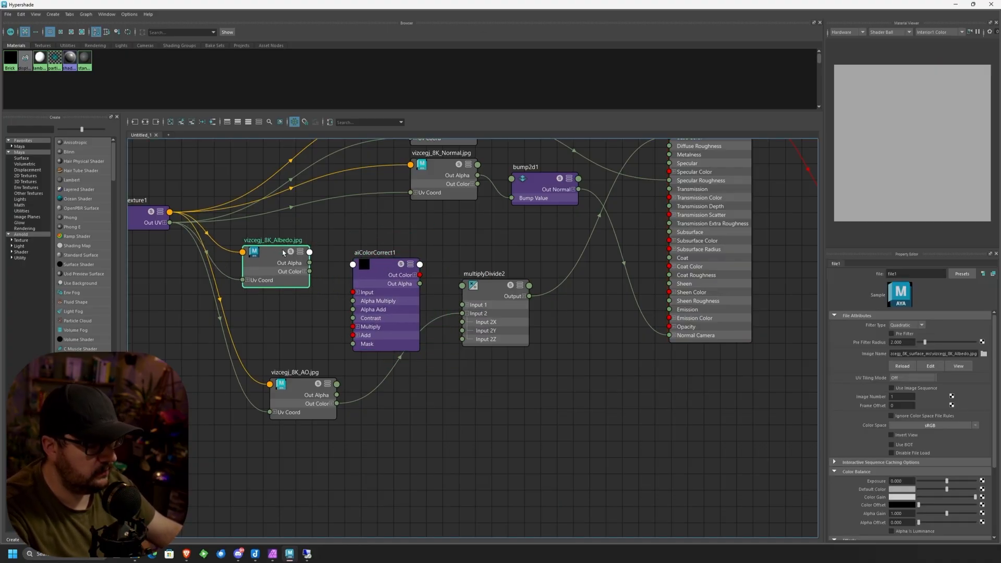
{"action": "left_click", "coordinate": [375, 235]}
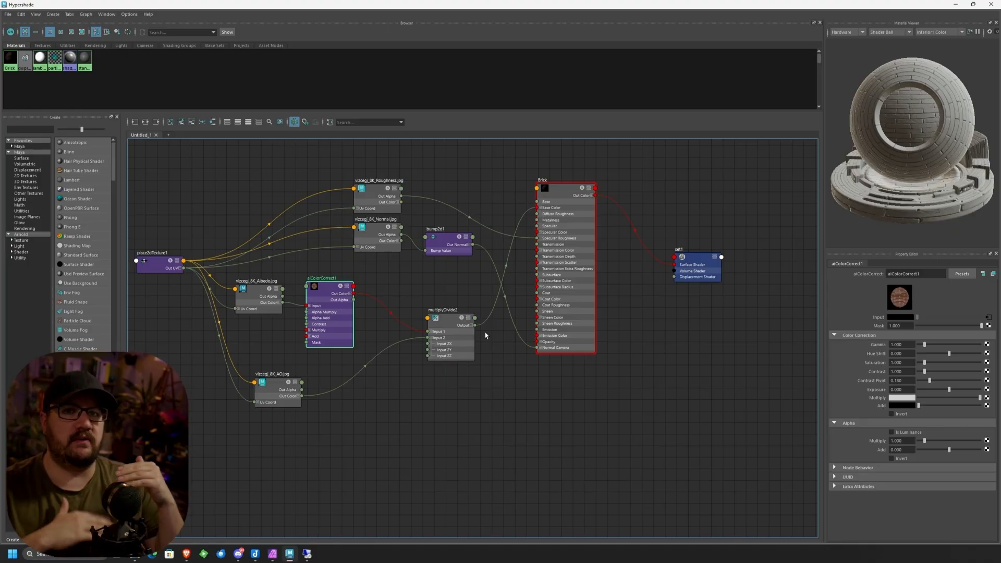
{"action": "mouse_move", "coordinate": [467, 300]}
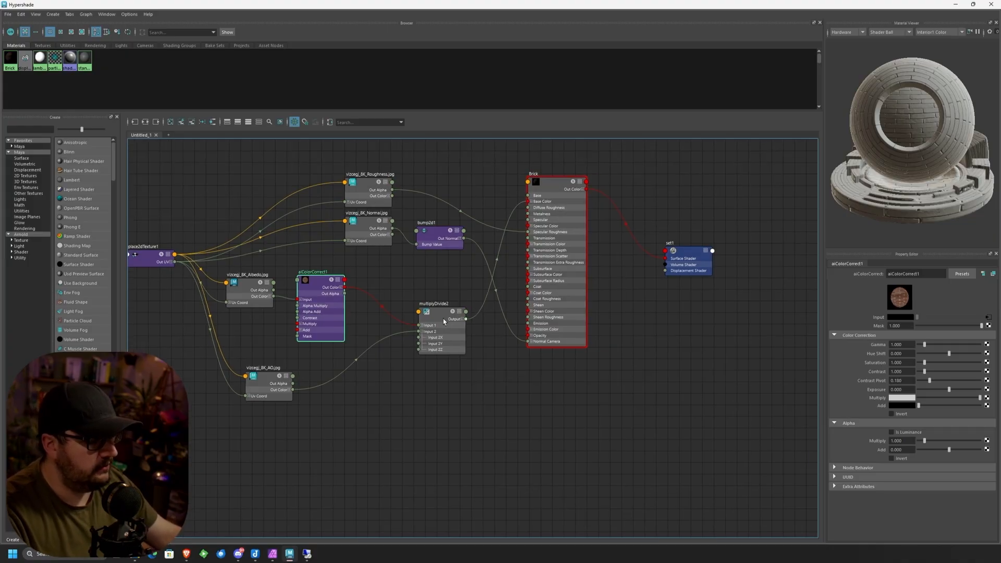
- Select the multiplyDivide2 node
{"action": "left_click", "coordinate": [267, 287]}
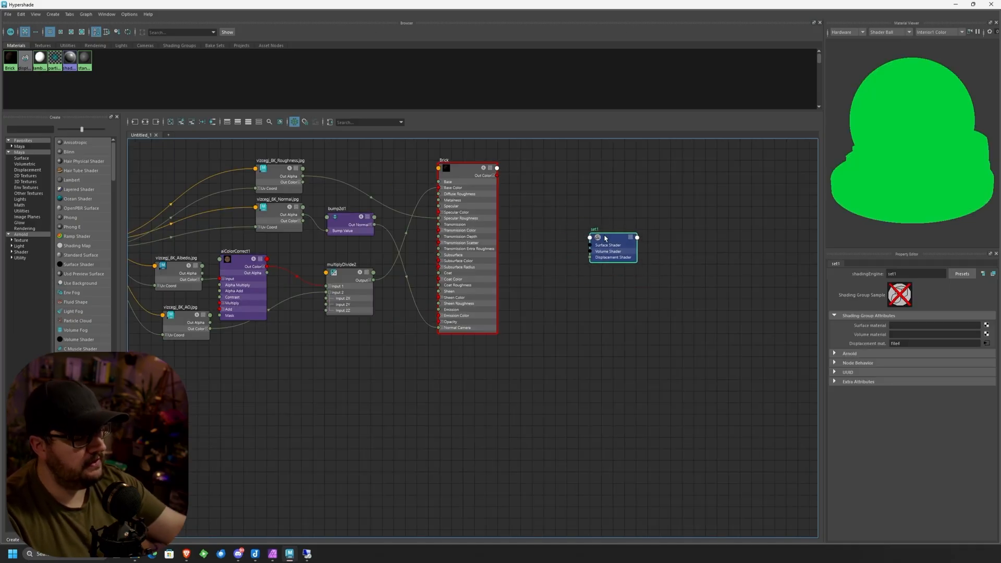
{"action": "mouse_move", "coordinate": [597, 238]}
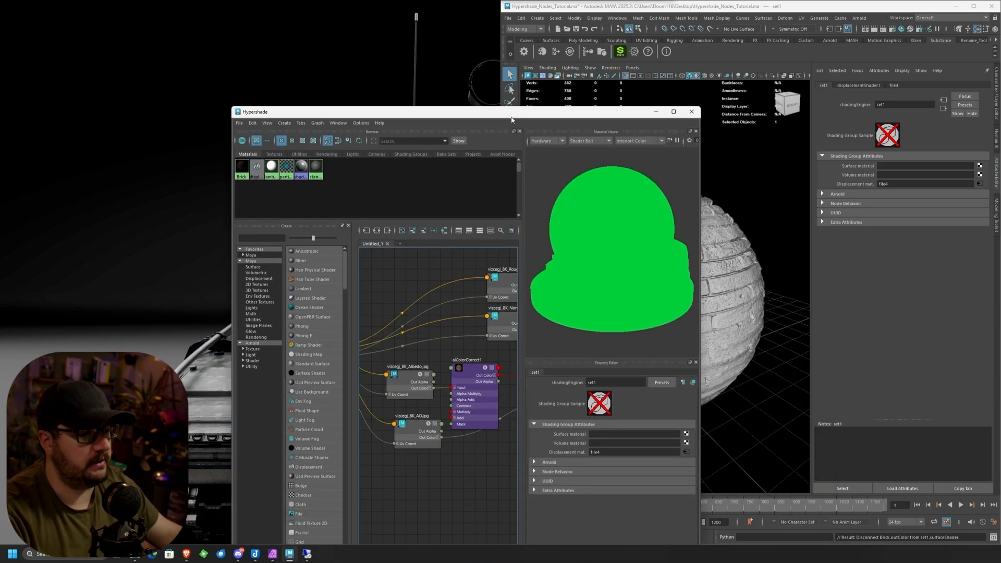
- Return to the Hypershade node graph
{"action": "left_click", "coordinate": [673, 111]}
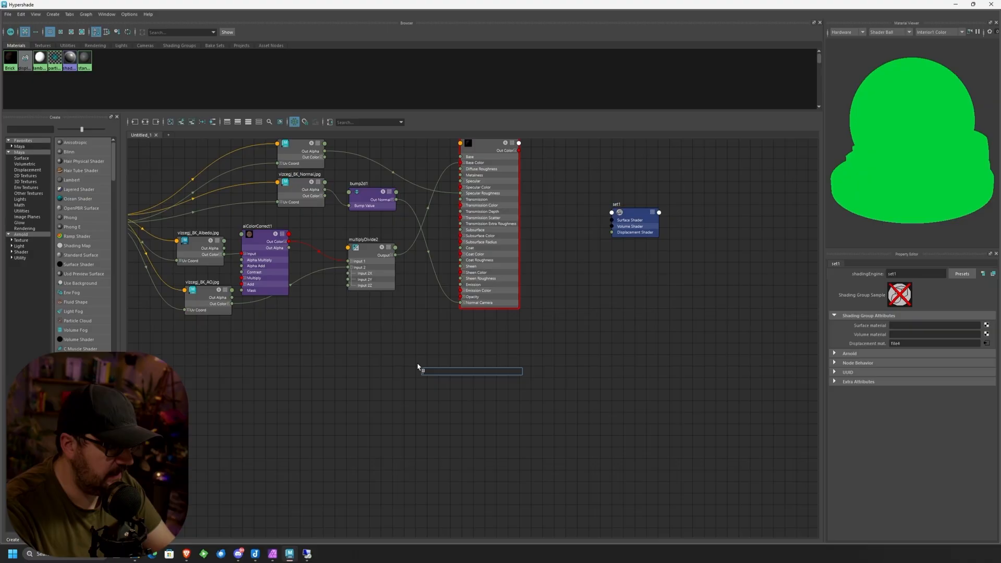
- Create aiStandardSurface1 and a file texture node loaded with Transp_Graff.png
{"action": "type", "text": "aist"}
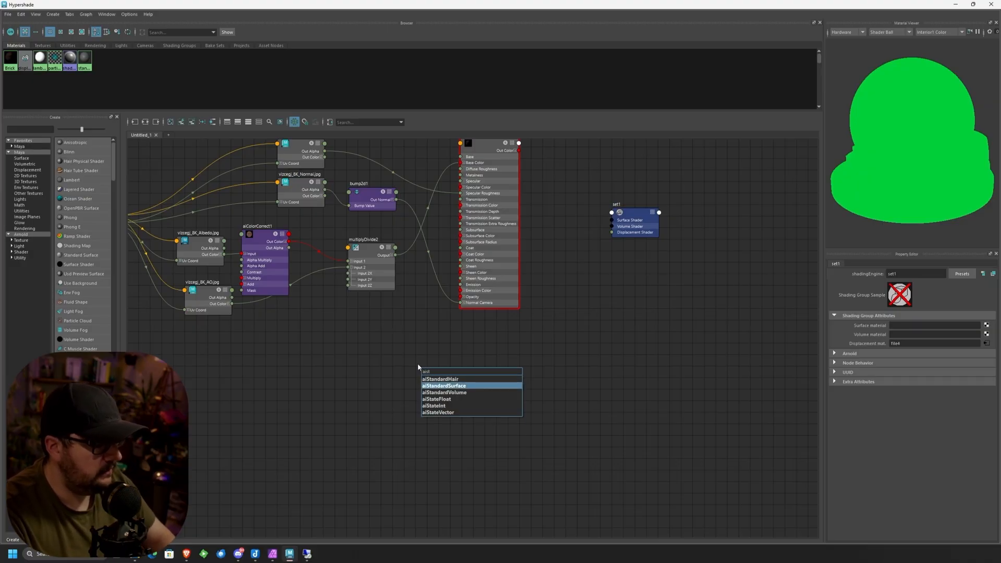
{"action": "left_click", "coordinate": [443, 386]}
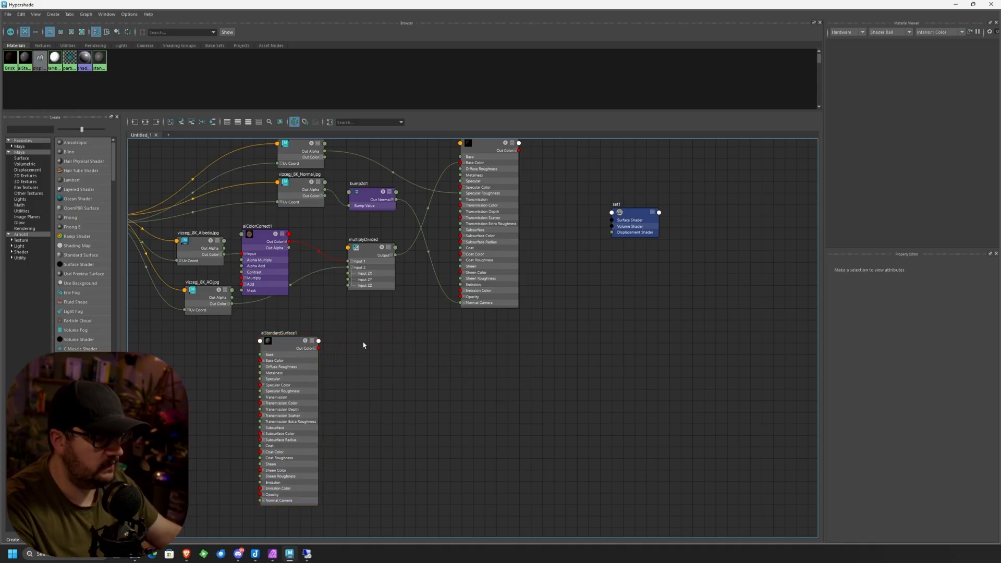
{"action": "mouse_move", "coordinate": [415, 375]}
{"action": "type", "text": "fi"}
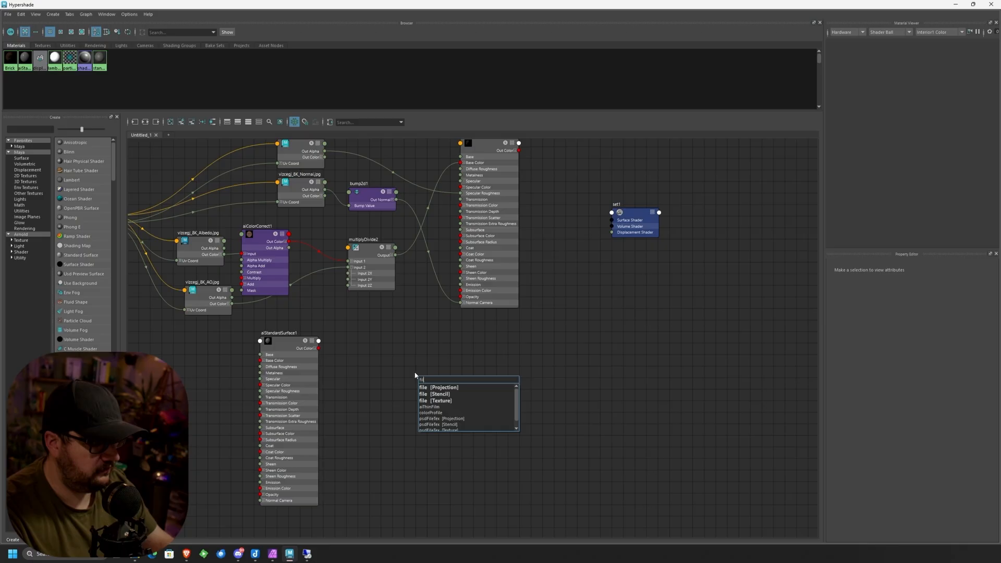
{"action": "mouse_move", "coordinate": [443, 404]}
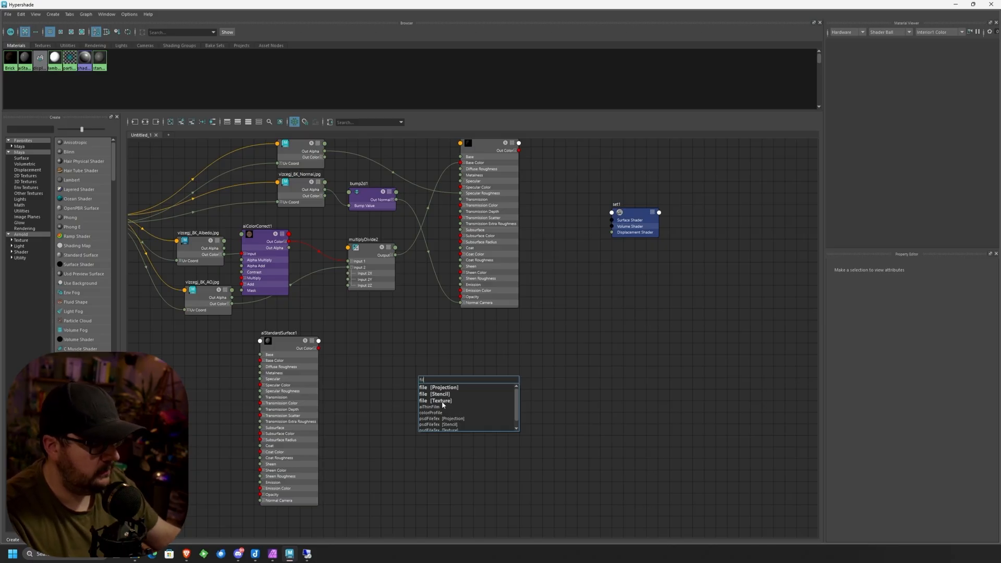
{"action": "left_click", "coordinate": [435, 400]}
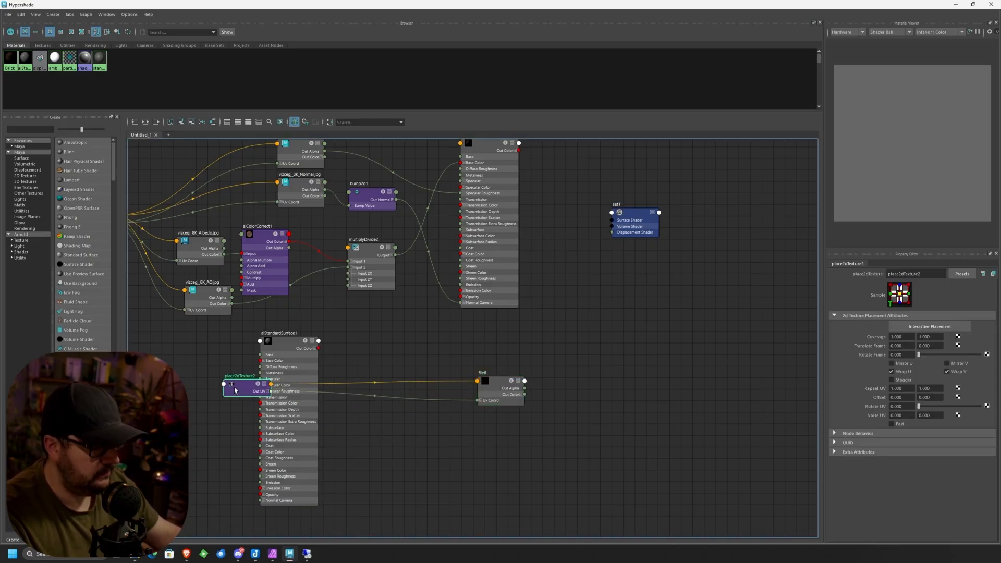
{"action": "left_click", "coordinate": [303, 318]}
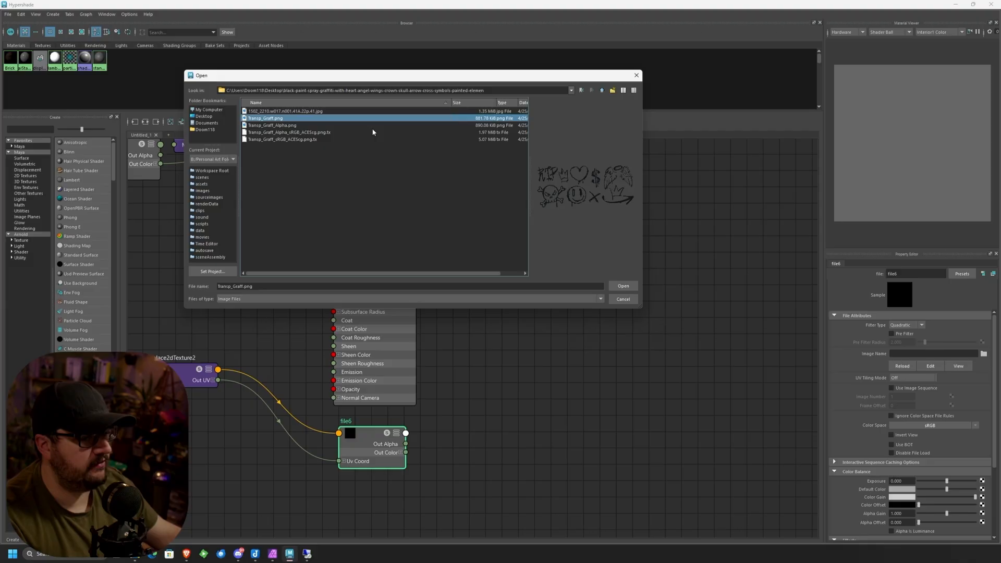
{"action": "left_click", "coordinate": [622, 285]}
{"action": "type", "text": "aila"}
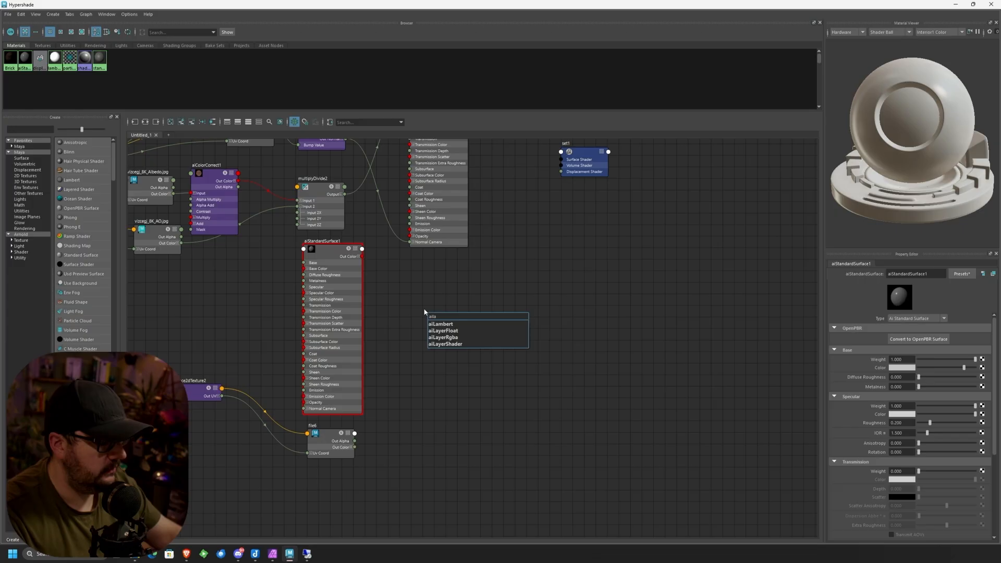
- Create aiLayerShader1, feed it into set1 Surface Shader with Brick as Input 1
{"action": "left_click", "coordinate": [445, 344]}
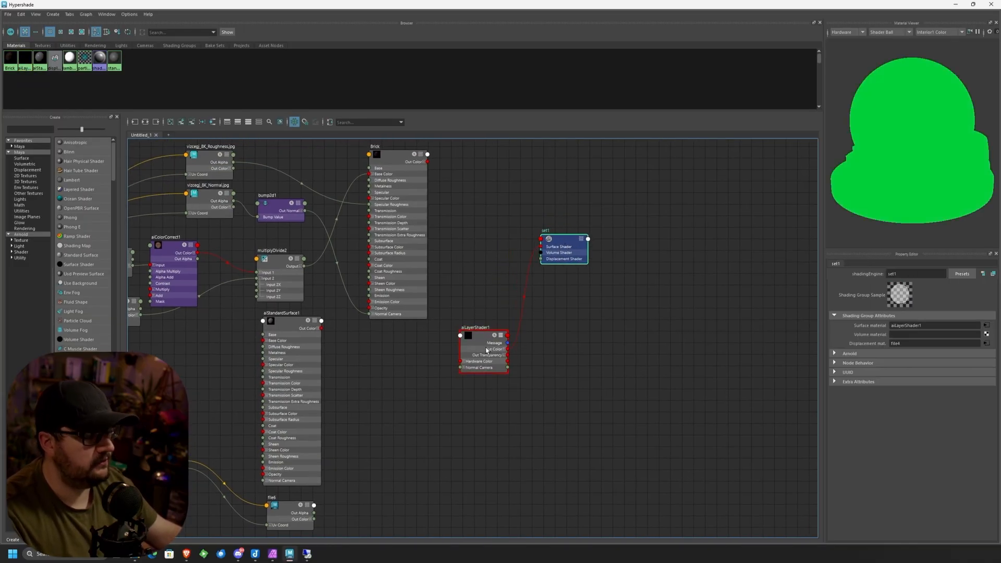
{"action": "left_click", "coordinate": [484, 335]}
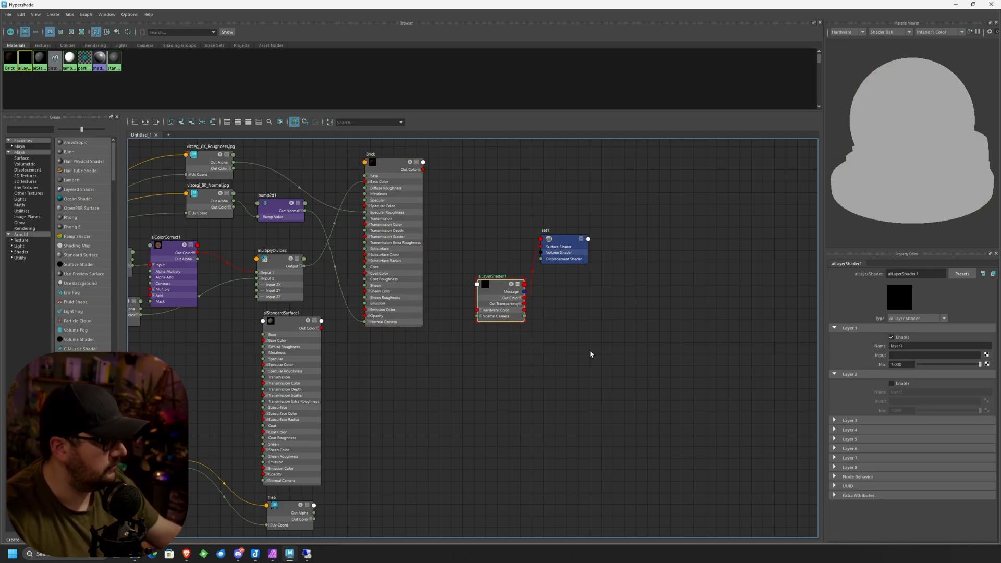
{"action": "mouse_move", "coordinate": [438, 214]}
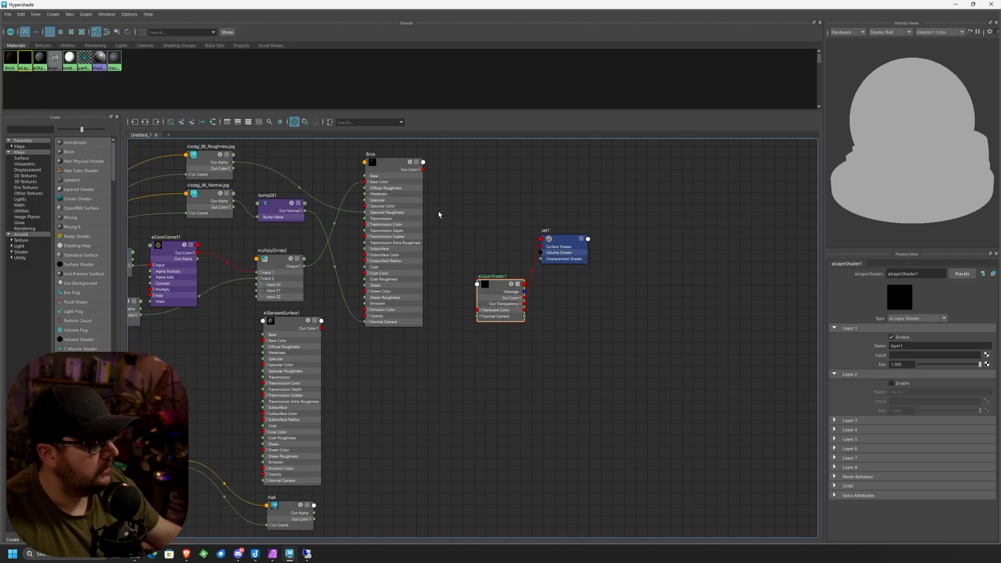
{"action": "mouse_move", "coordinate": [525, 277]}
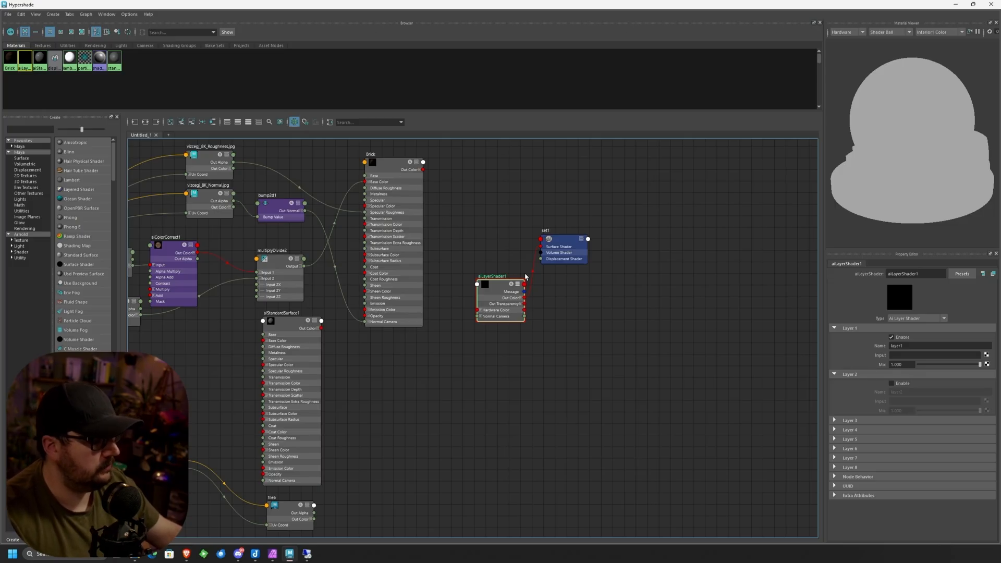
{"action": "mouse_move", "coordinate": [388, 167]}
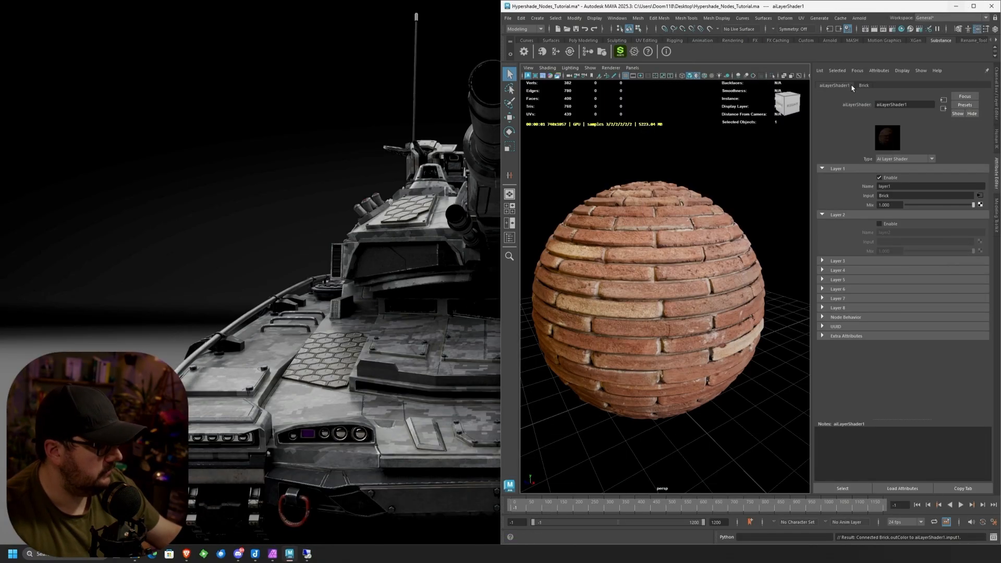
{"action": "left_click", "coordinate": [617, 18]}
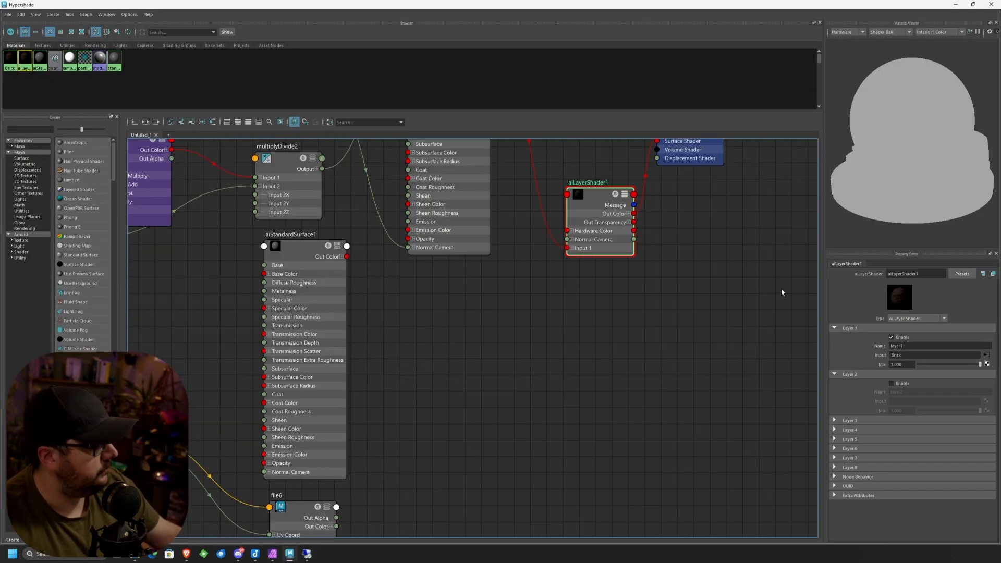
- Connect aiStandardSurface1 Out Color to aiLayerShader1 Input 2
{"action": "left_click", "coordinate": [891, 384]}
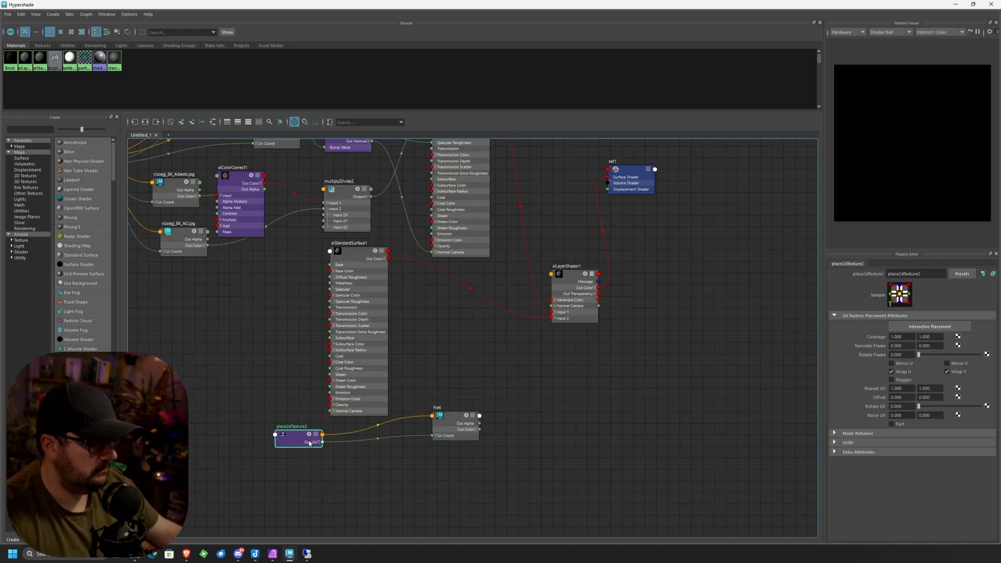
{"action": "left_click", "coordinate": [573, 287]}
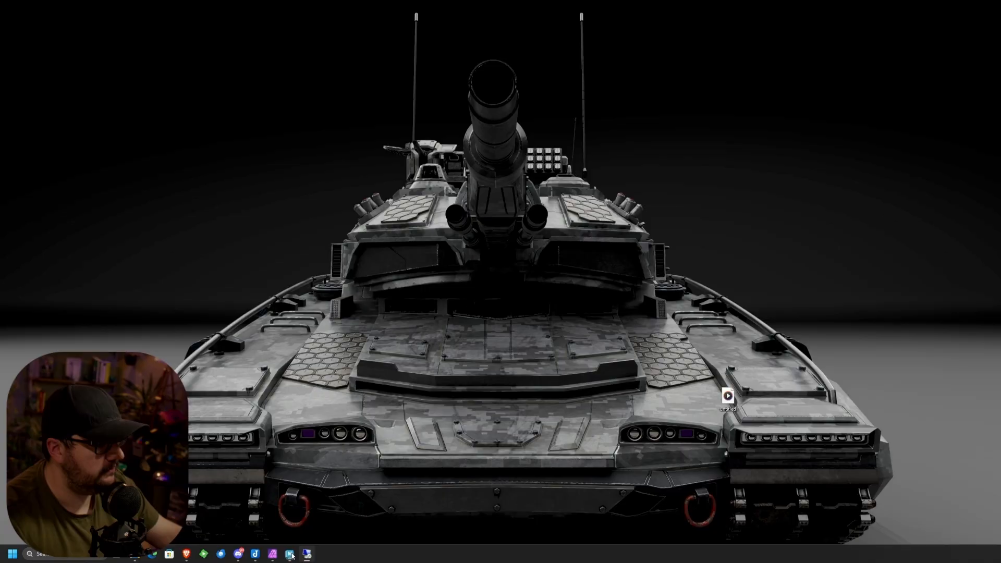
- Return to the Maya windows to view the green graffiti layer over the brick sphere
{"action": "left_click", "coordinate": [290, 554]}
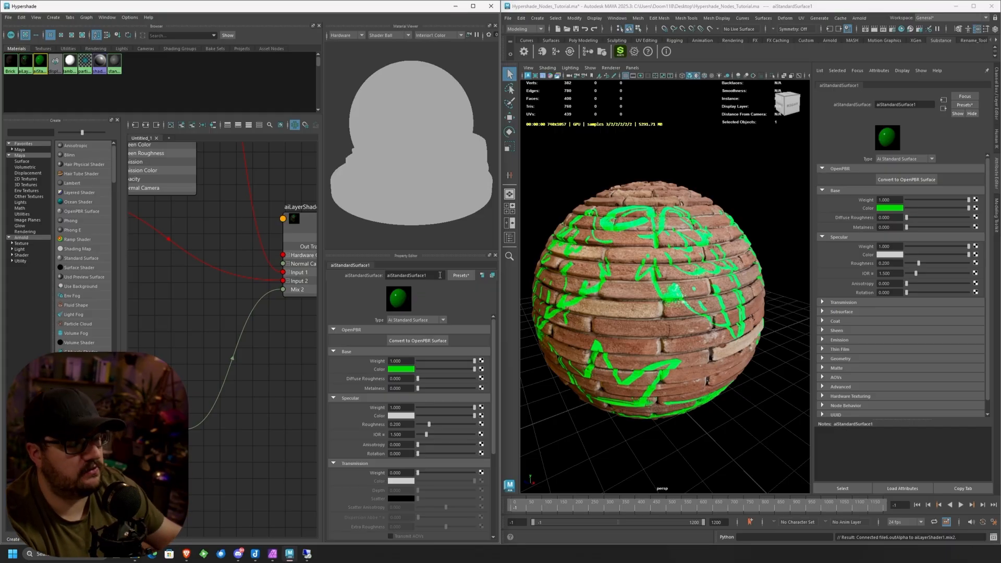
- Maximize the Hypershade and select aiLayerShader1 to review its Brick and aiStandardSurface1 layers
{"action": "left_click", "coordinate": [462, 6]}
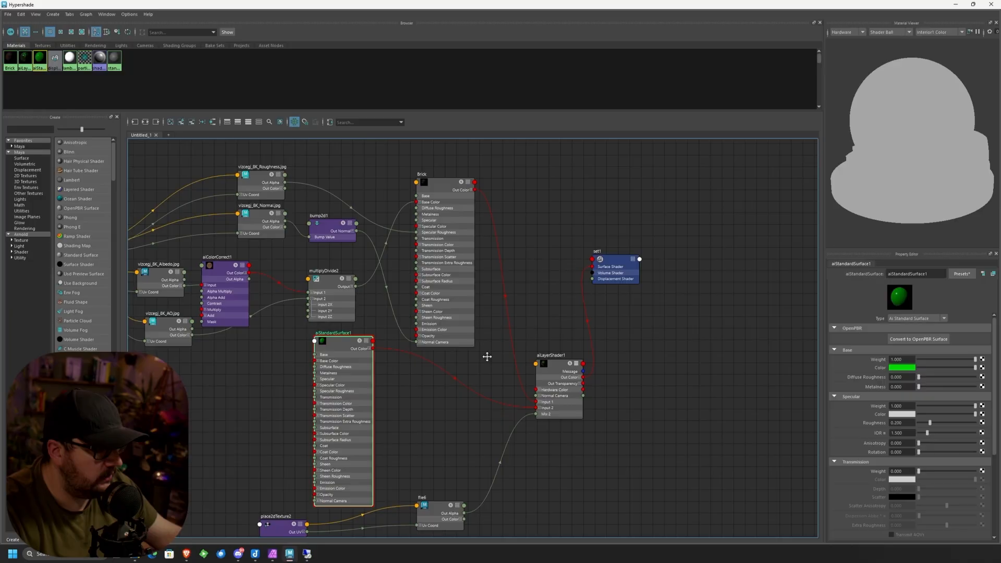
{"action": "left_click", "coordinate": [421, 174]}
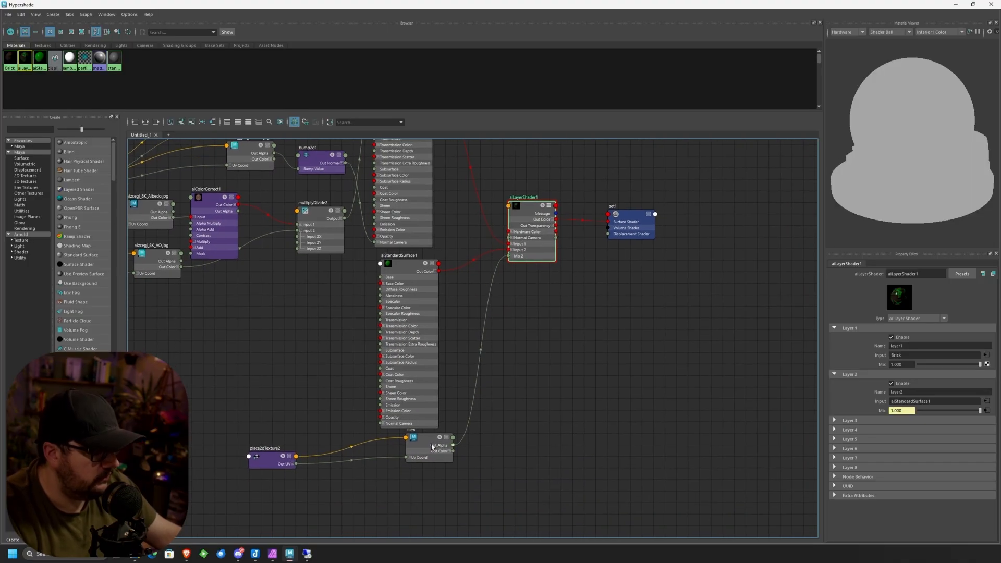
{"action": "left_click", "coordinate": [412, 441]}
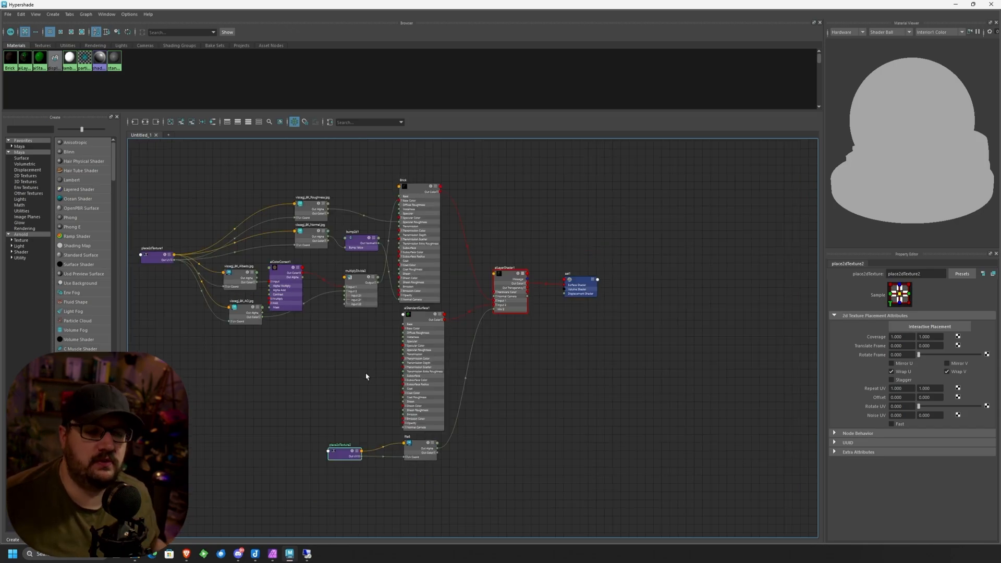
{"action": "mouse_move", "coordinate": [237, 339]}
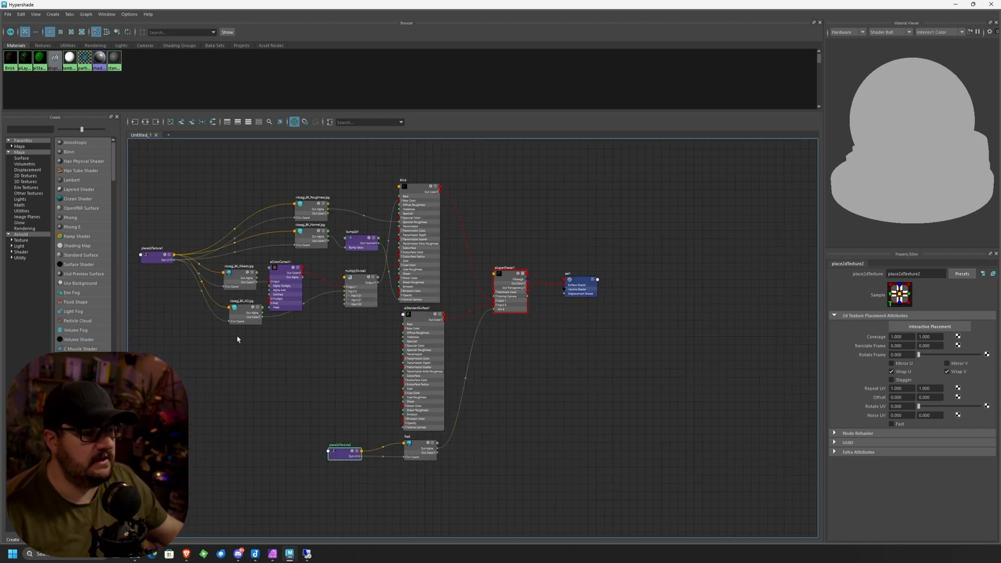